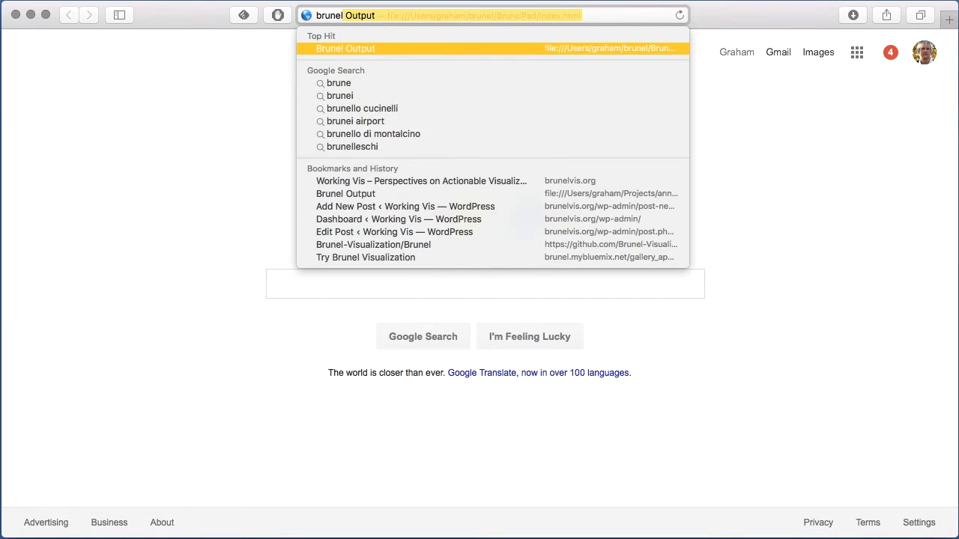
Step: Go to brunelvis.org/try and expand the Data loading section in the sidebar
{"action": "type", "text": "brunelvis.org/try"}
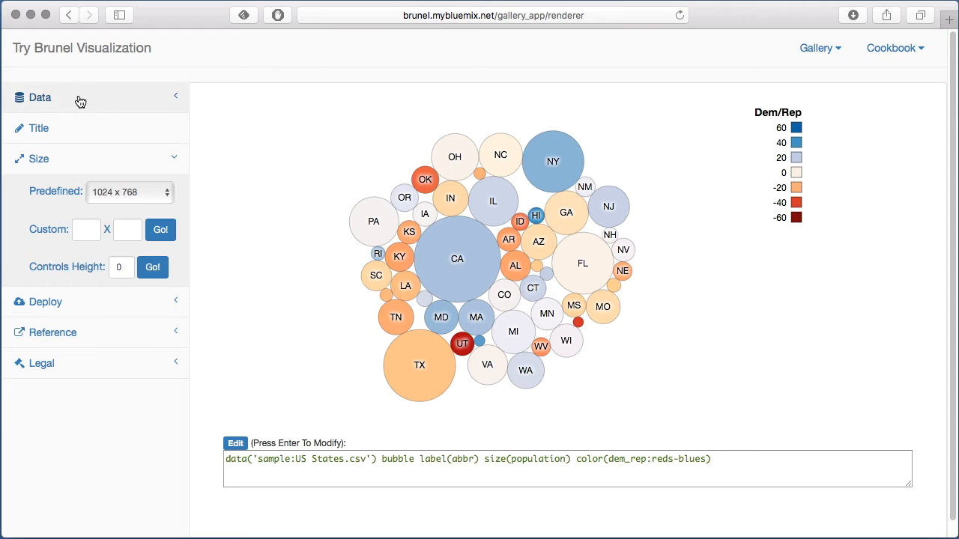
{"action": "left_click", "coordinate": [39, 96]}
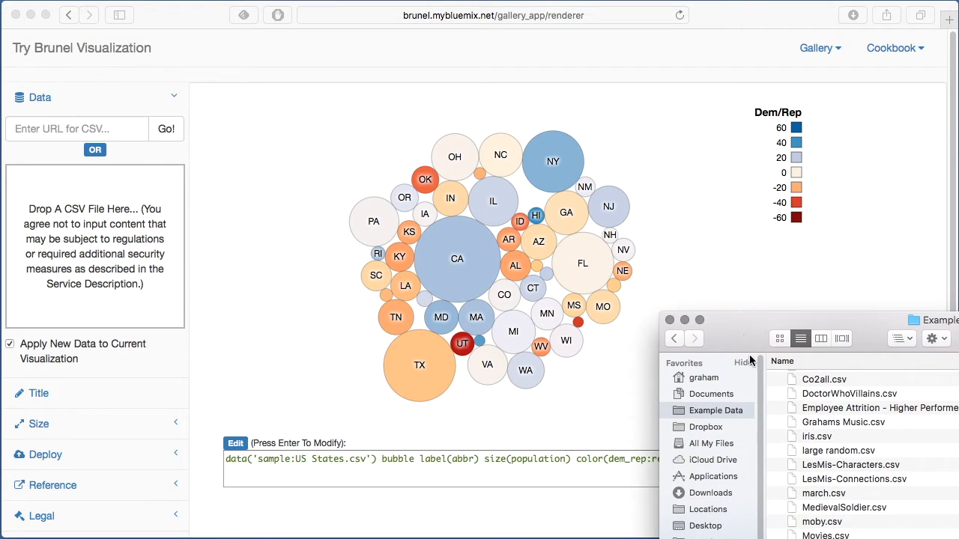
Step: Load DoctorWhoVillains.csv as a bubble chart sized by duration and labelled by villain
{"action": "left_click", "coordinate": [849, 393]}
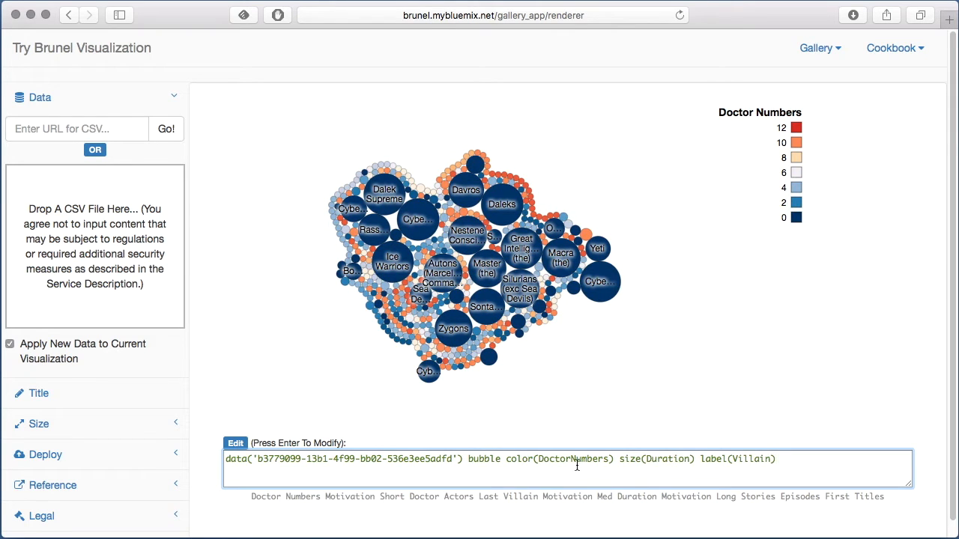
Step: Edit the Brunel code to color(motivation_short) and size by episodes instead of Duration
{"action": "type", "text": "motivation_sho"}
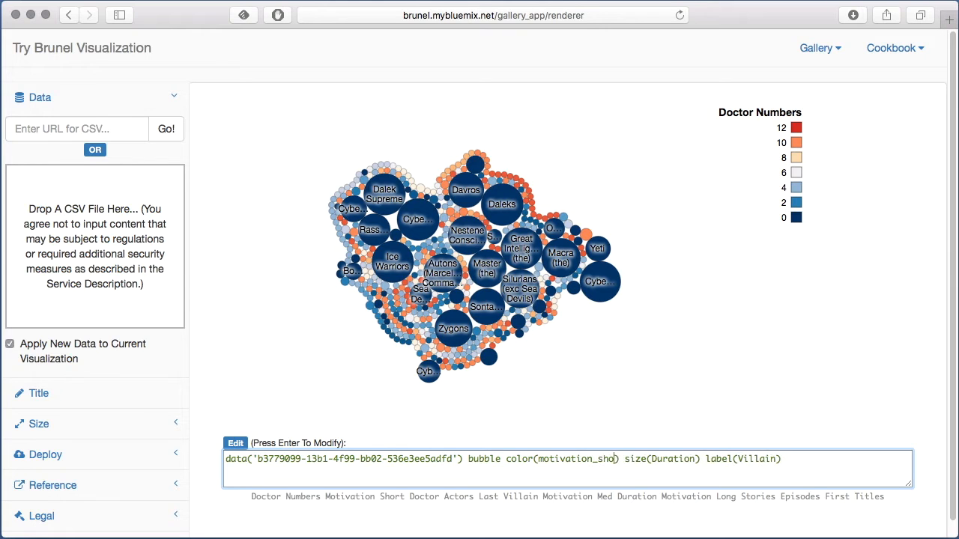
{"action": "double_click", "coordinate": [683, 458]}
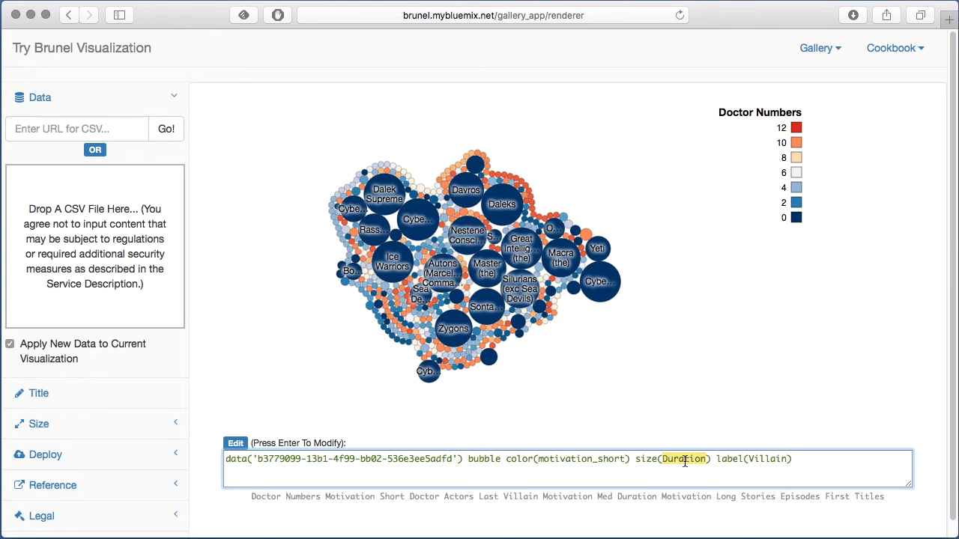
{"action": "type", "text": "episodes"}
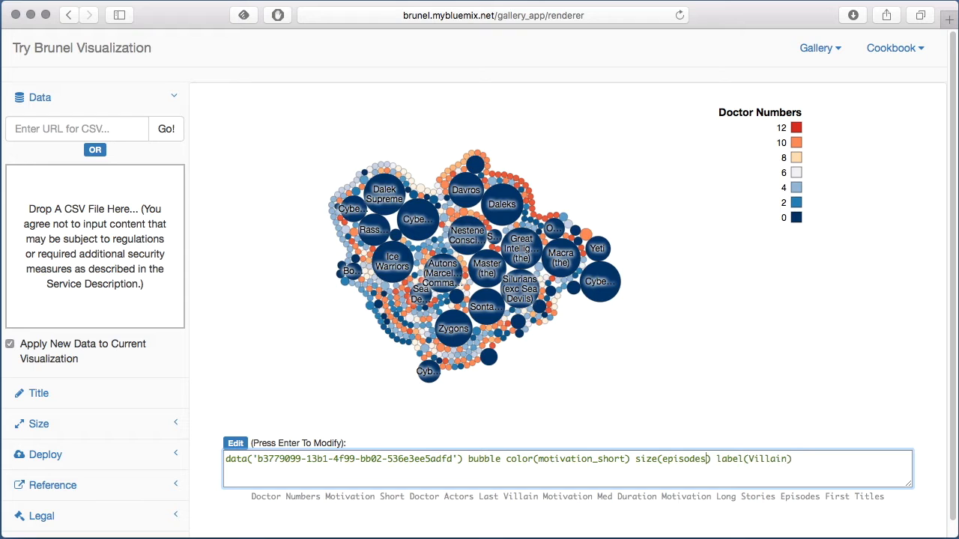
{"action": "key", "text": "Return"}
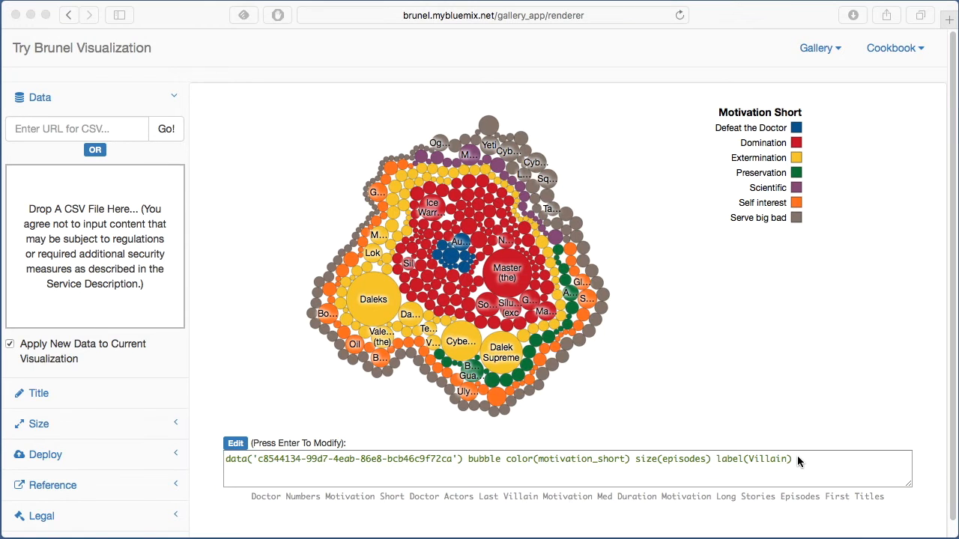
Step: Add x(motivation_short) and tooltip(villain, doctoractors, first, last) to the Brunel code
{"action": "type", "text": "x(motivat"}
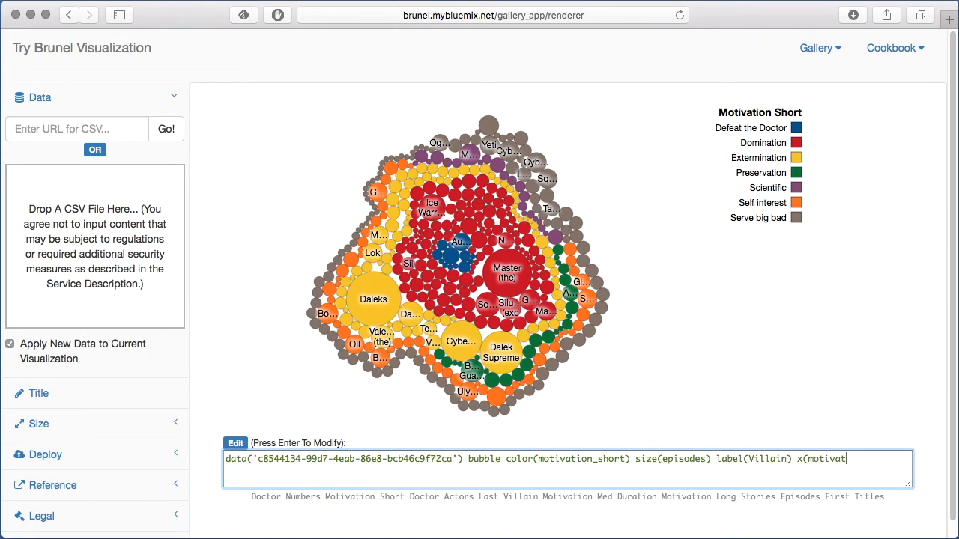
{"action": "type", "text": "ion_short)"}
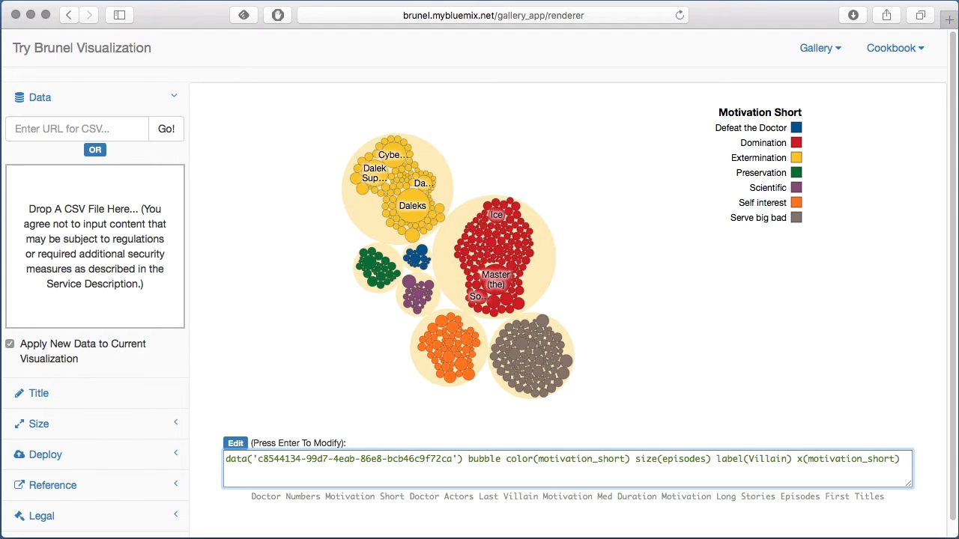
{"action": "type", "text": "tooltip(villai"}
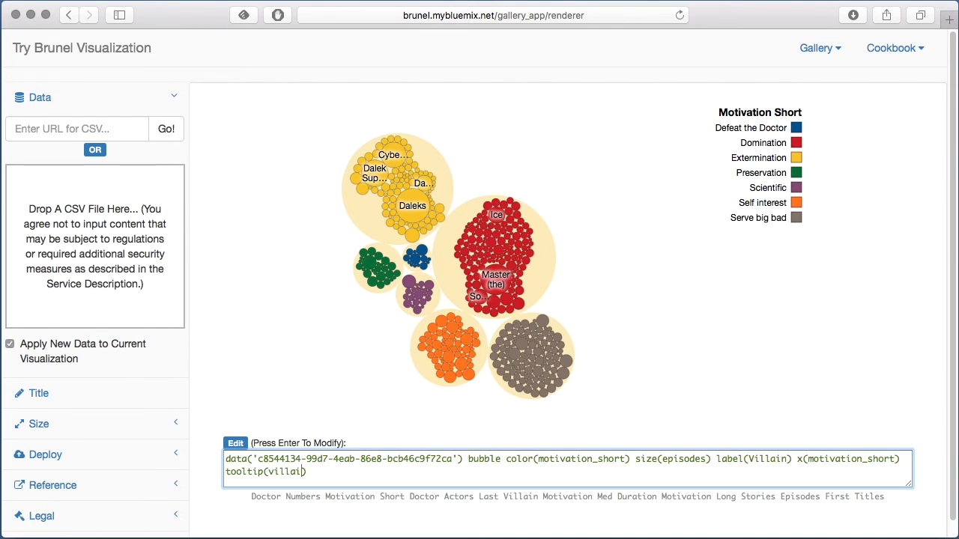
{"action": "type", "text": ", doctora"}
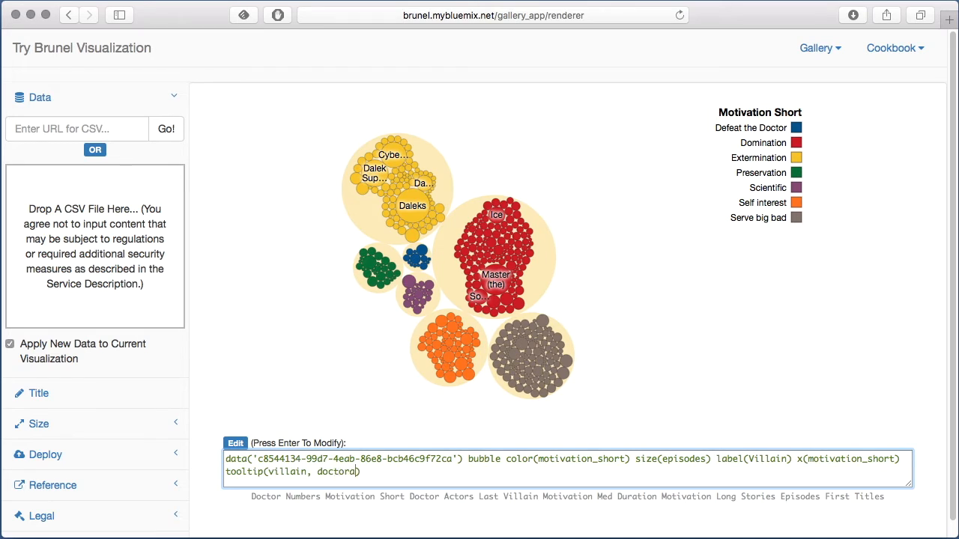
{"action": "type", "text": "ctors, first, last"}
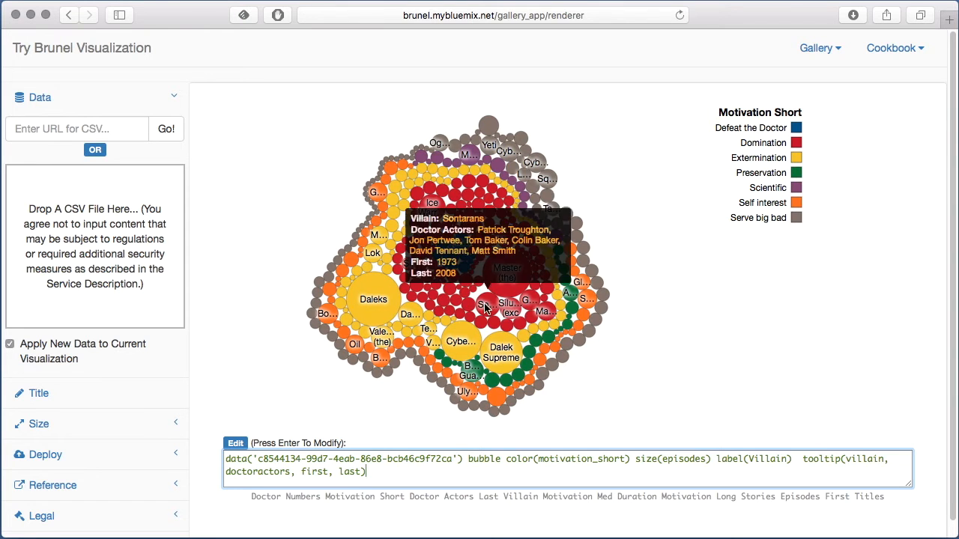
{"action": "mouse_move", "coordinate": [486, 309]}
{"action": "type", "text": " sort(first"}
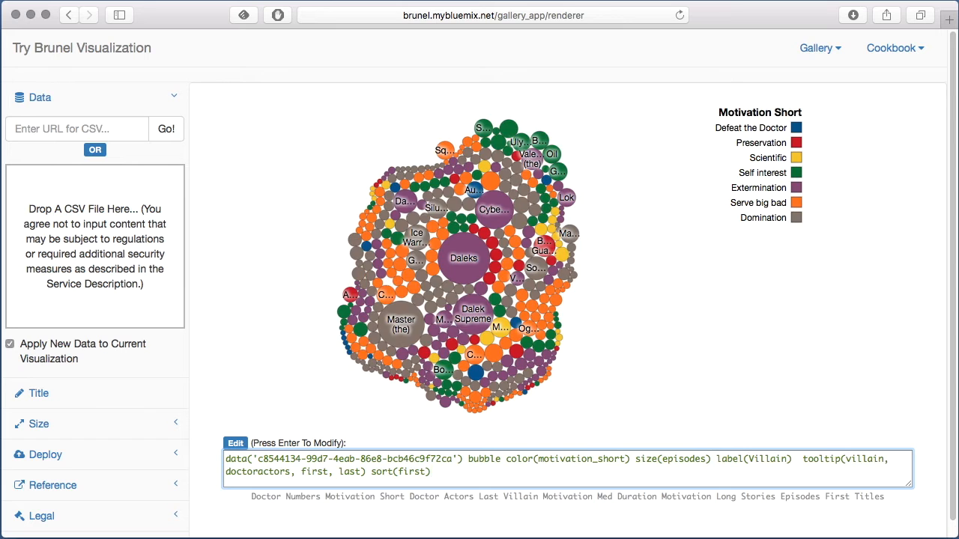
{"action": "mouse_move", "coordinate": [463, 258]}
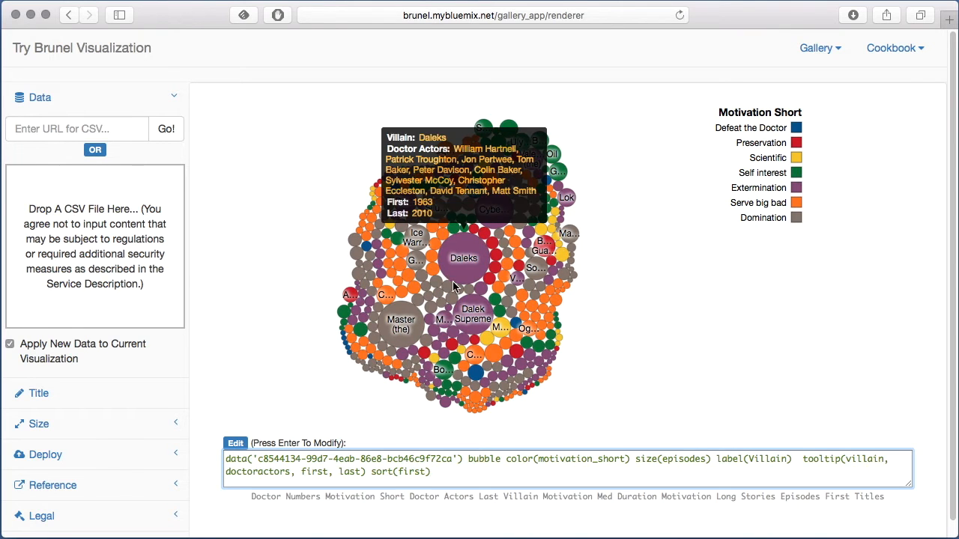
{"action": "mouse_move", "coordinate": [495, 336]}
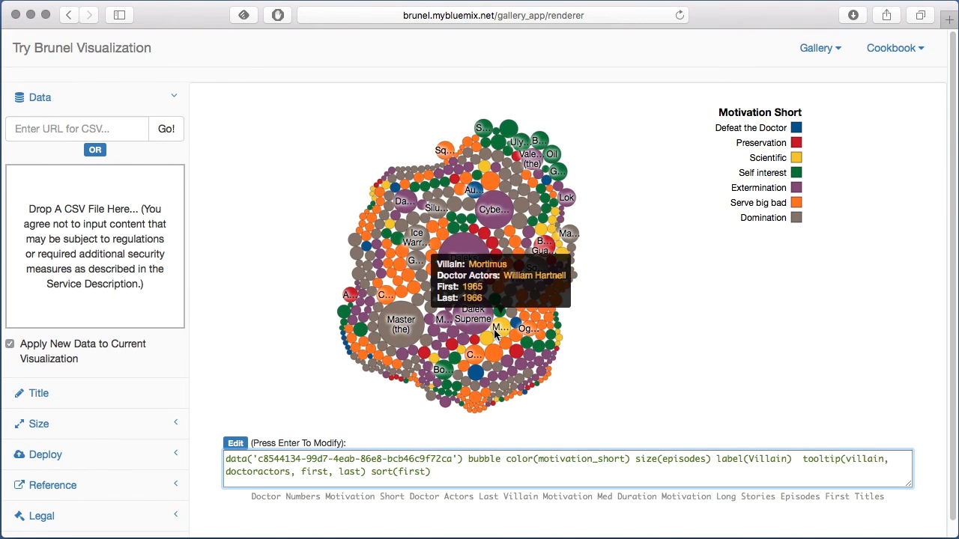
{"action": "mouse_move", "coordinate": [472, 356]}
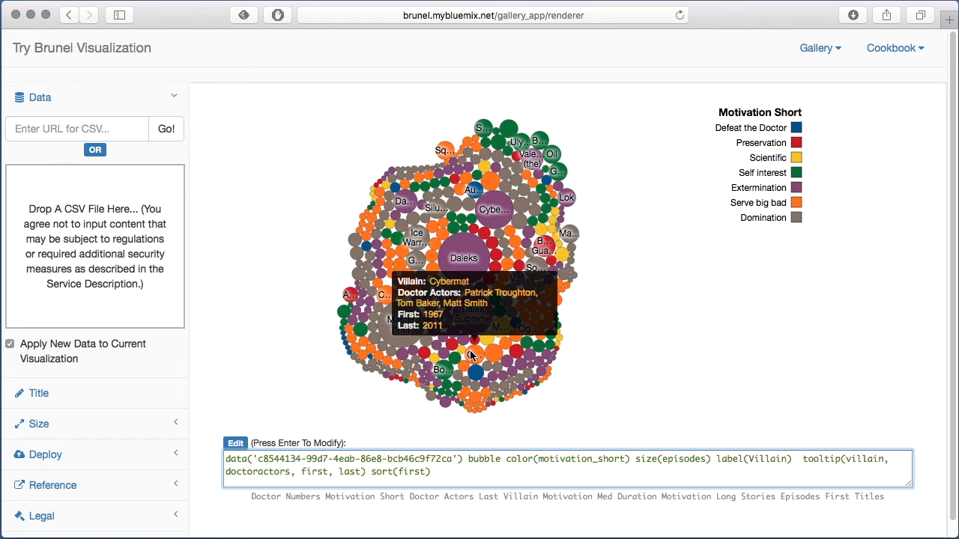
{"action": "mouse_move", "coordinate": [472, 356]}
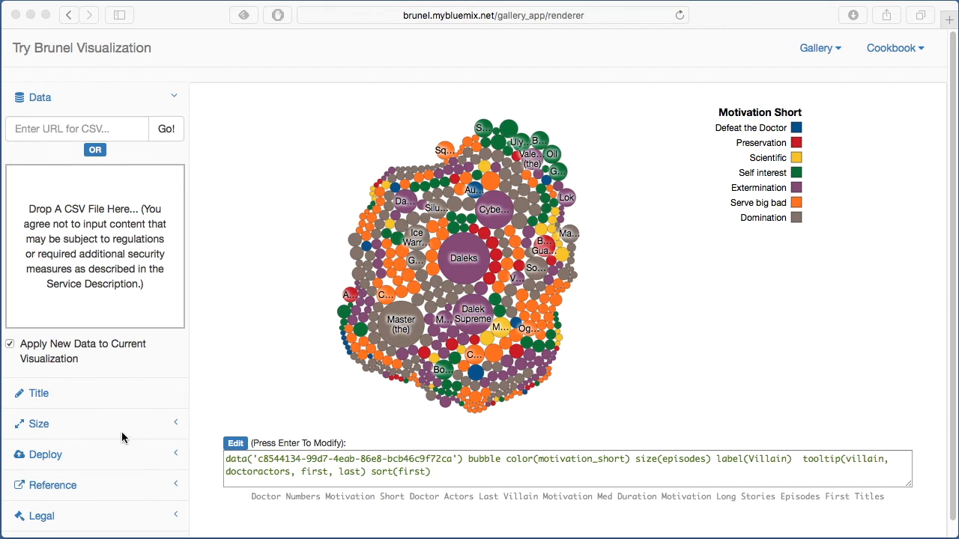
Step: Open the IFrame embed code from the Deploy section
{"action": "left_click", "coordinate": [45, 455]}
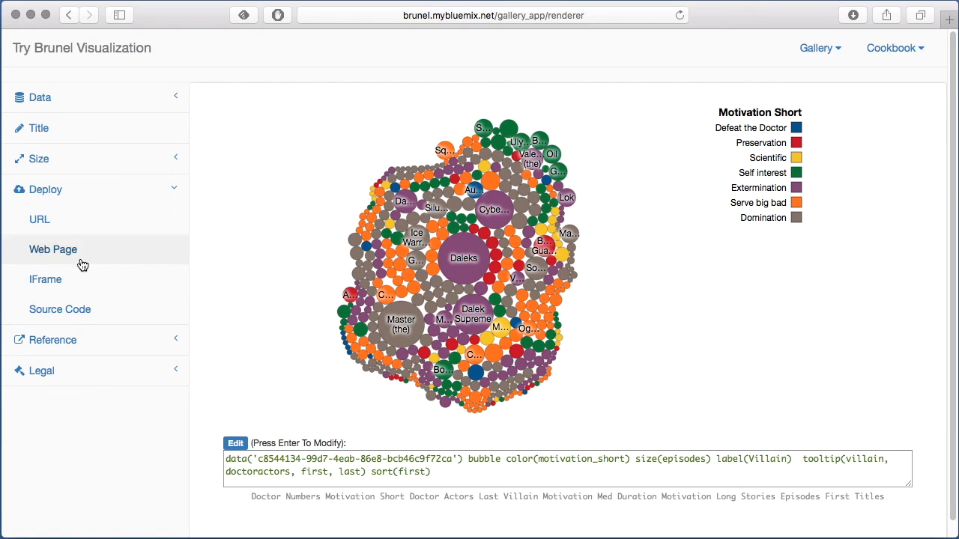
{"action": "left_click", "coordinate": [53, 249]}
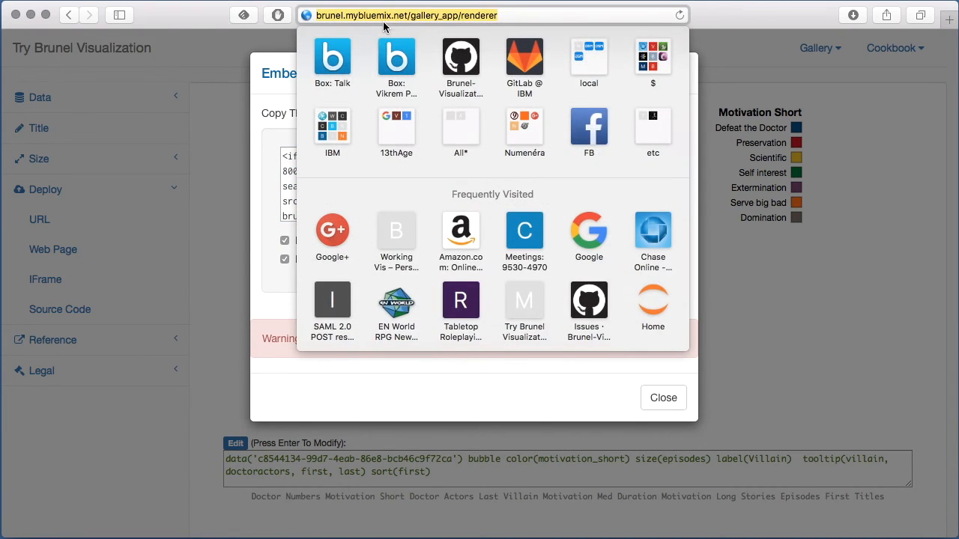
Step: Visit the Working Vis blog via brunelvis and create a new WordPress post
{"action": "type", "text": "brunelvis.org"}
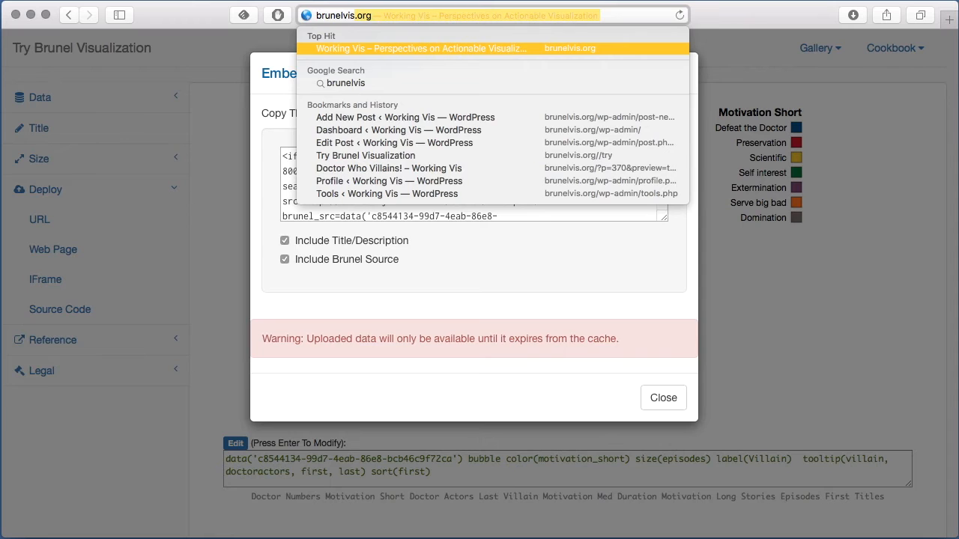
{"action": "left_click", "coordinate": [419, 48]}
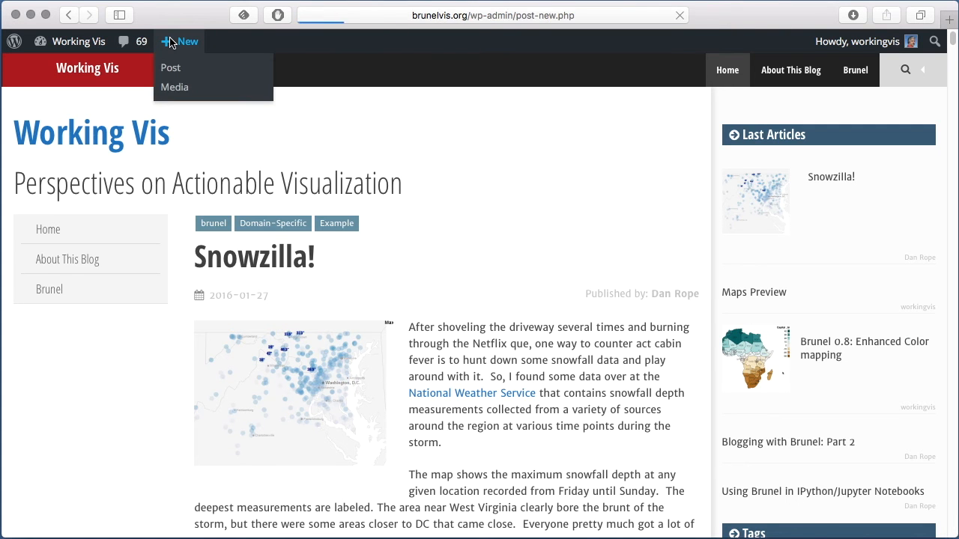
{"action": "left_click", "coordinate": [170, 67]}
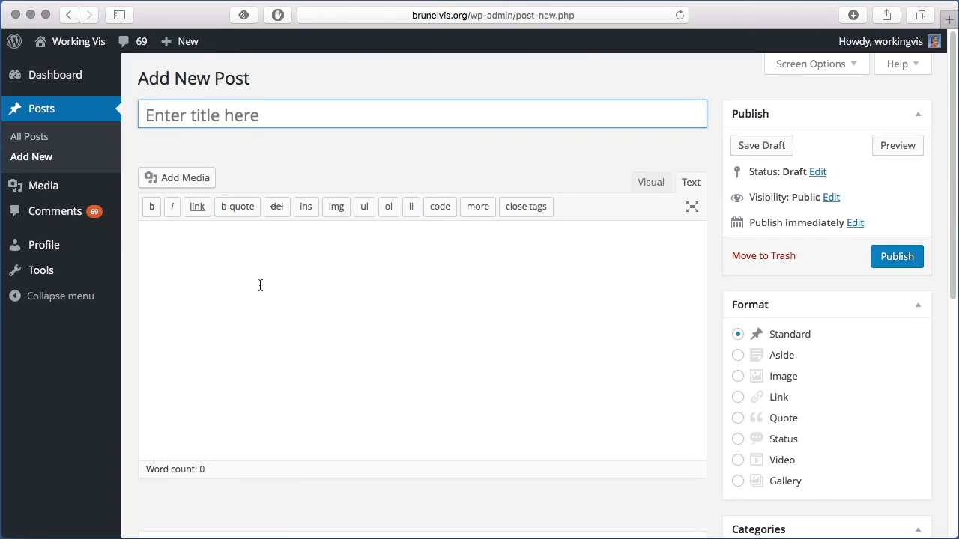
Step: Title the post 'Cool New Doctor Who Vis!'
{"action": "type", "text": "Cool"}
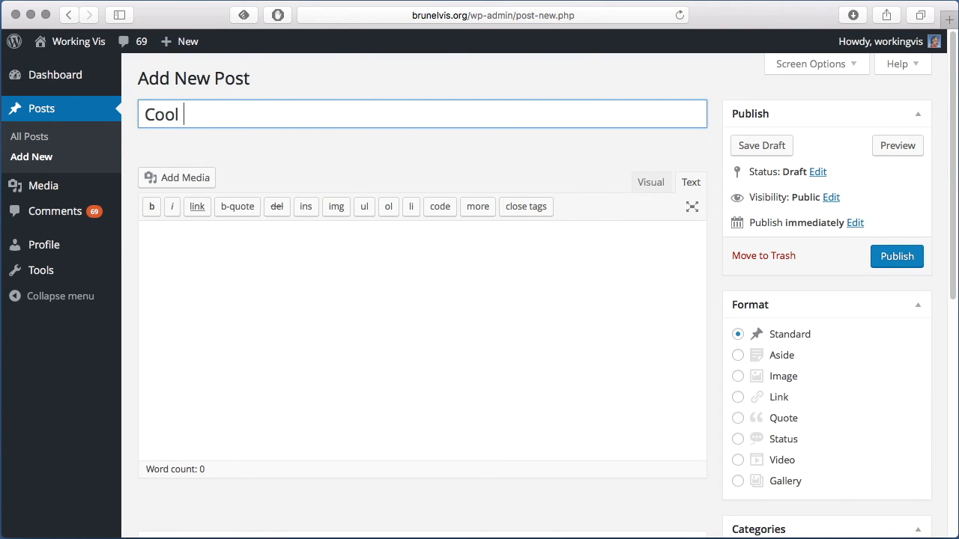
{"action": "type", "text": "New Doctor"}
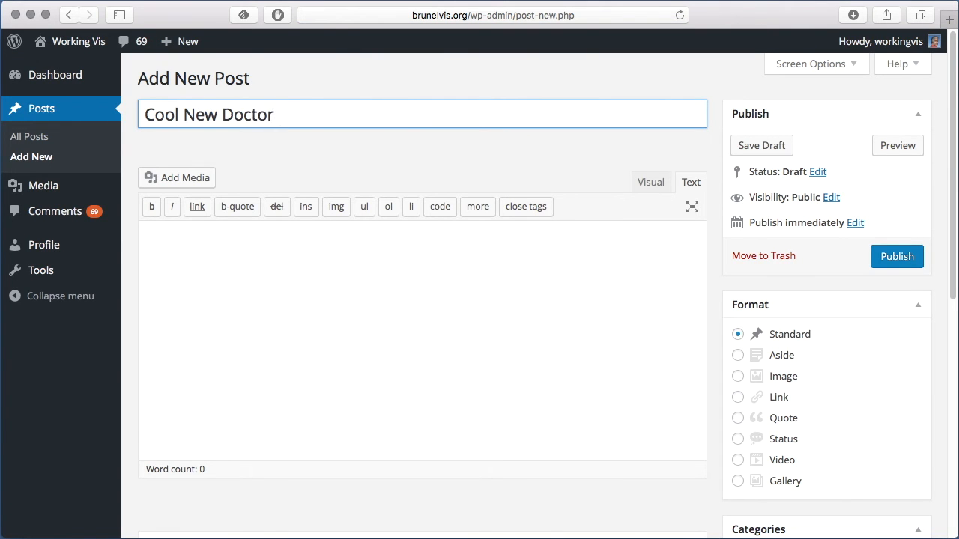
{"action": "type", "text": "Who Vis!"}
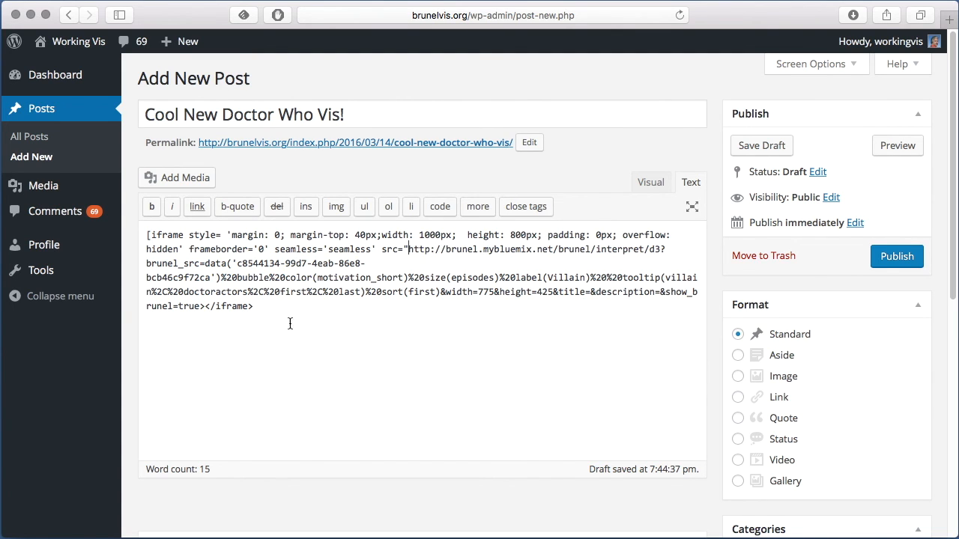
Step: Fix the iframe tag, add 'Check this out ....' above it, and preview the post
{"action": "double_click", "coordinate": [227, 306]}
{"action": "type", "text": "]"}
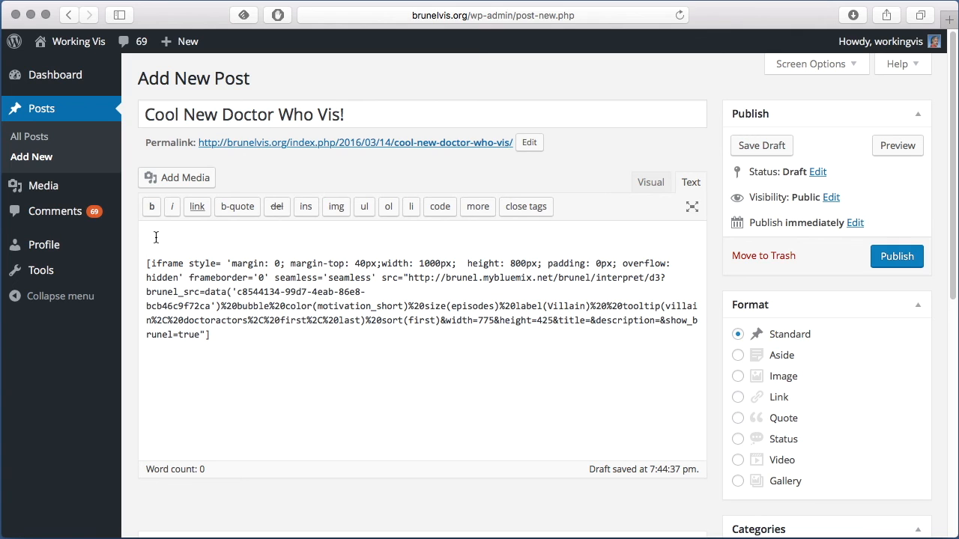
{"action": "type", "text": "Check this out"}
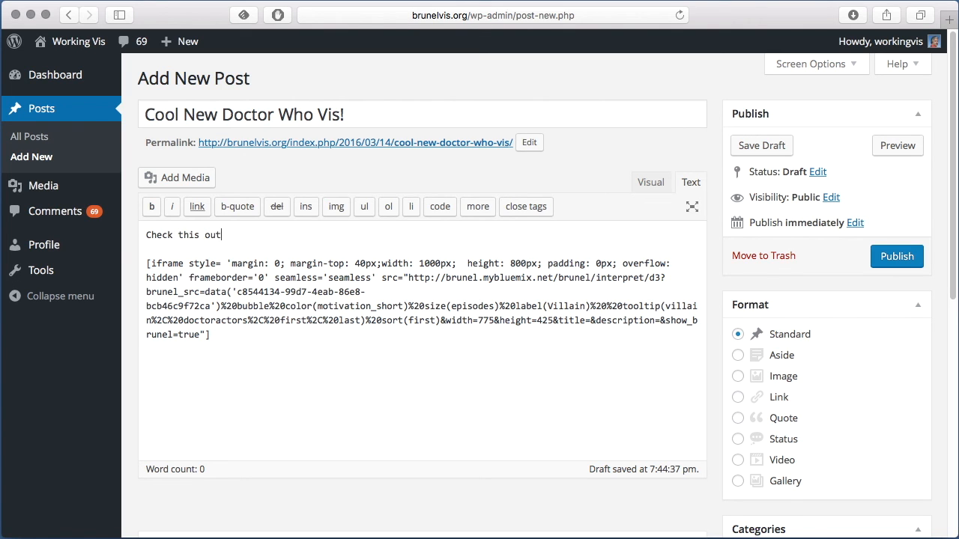
{"action": "type", "text": "...."}
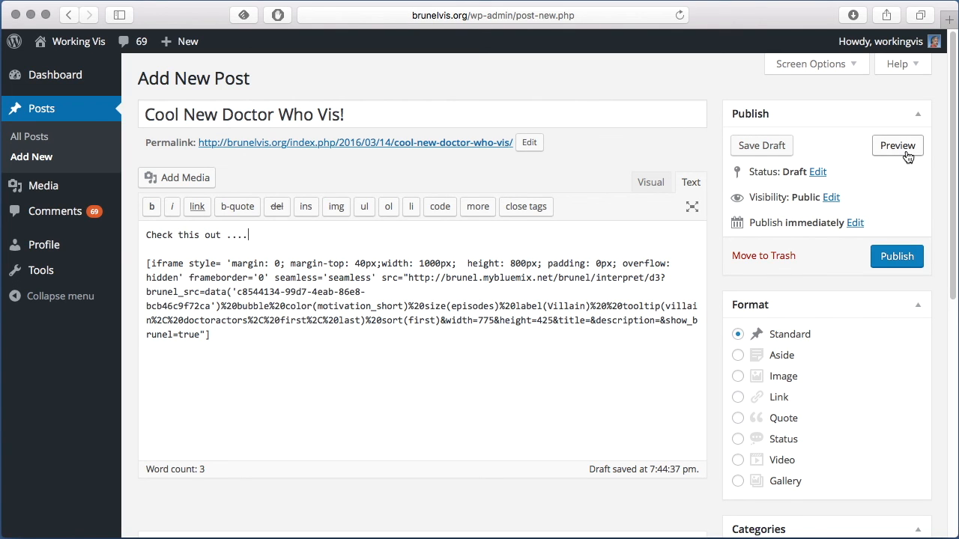
{"action": "left_click", "coordinate": [897, 146]}
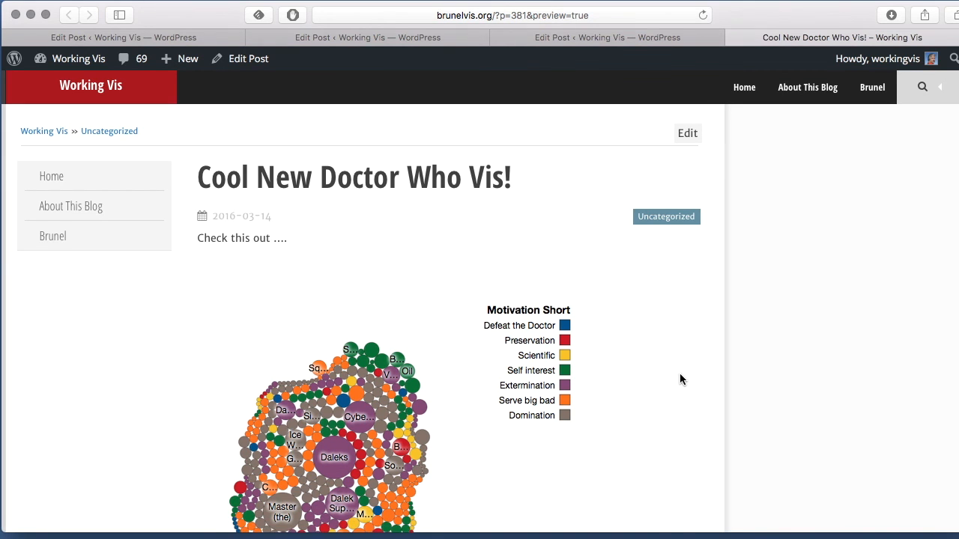
{"action": "scroll", "scroll_direction": "down", "scroll_amount": 3}
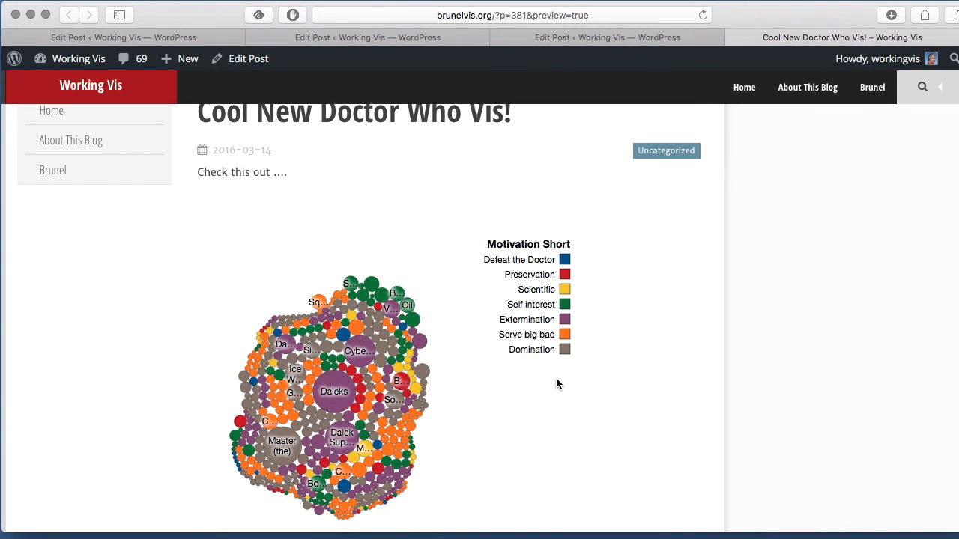